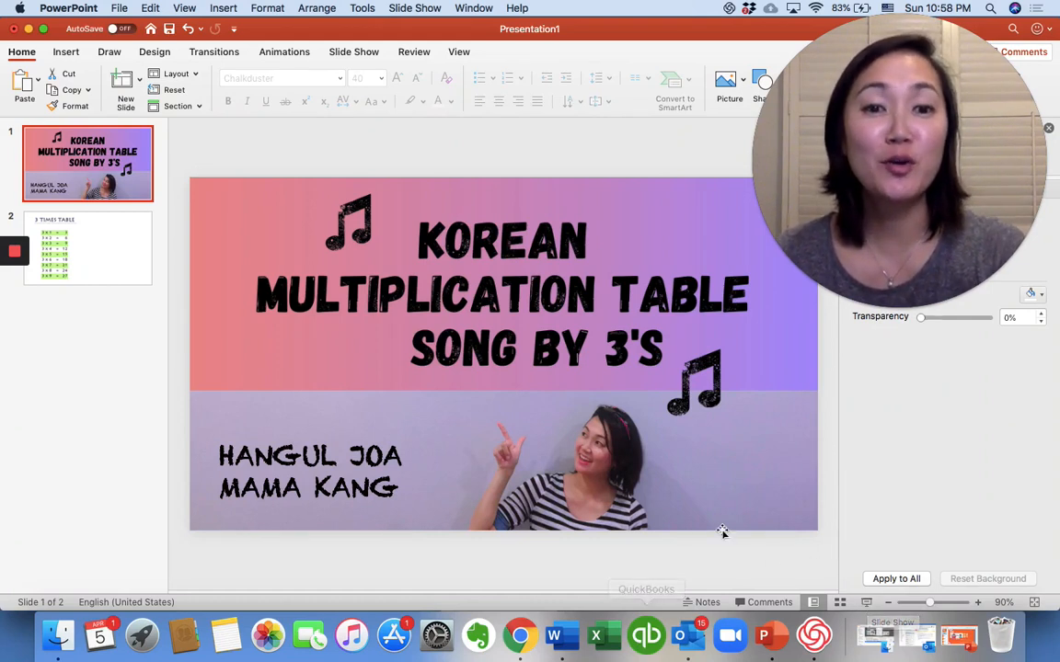
Select the Korean multiplication table song picture on the title slide
click(504, 354)
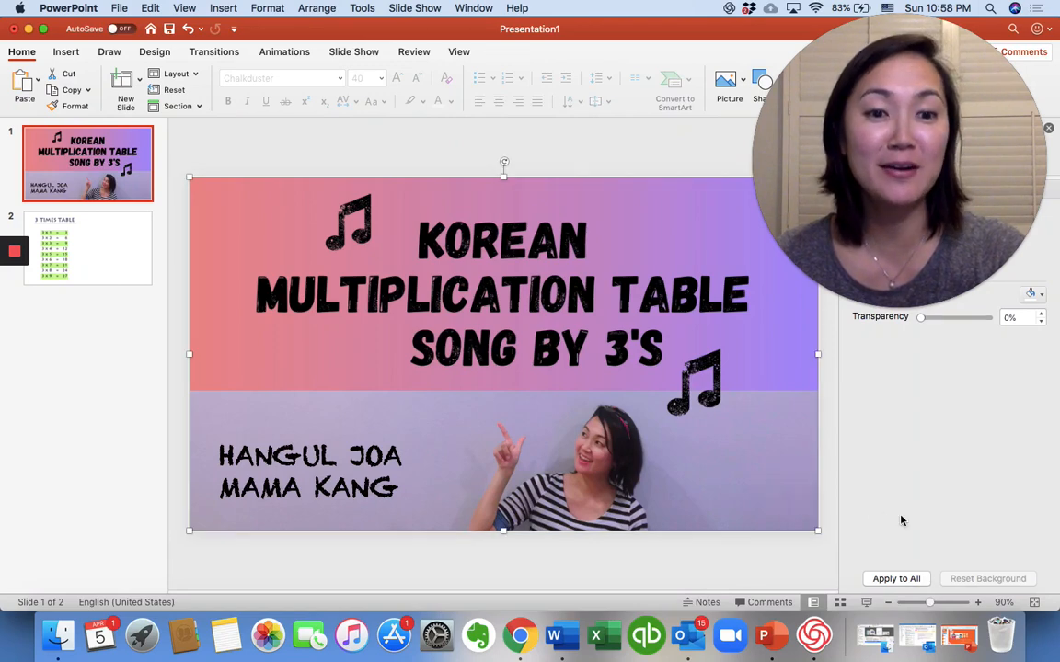